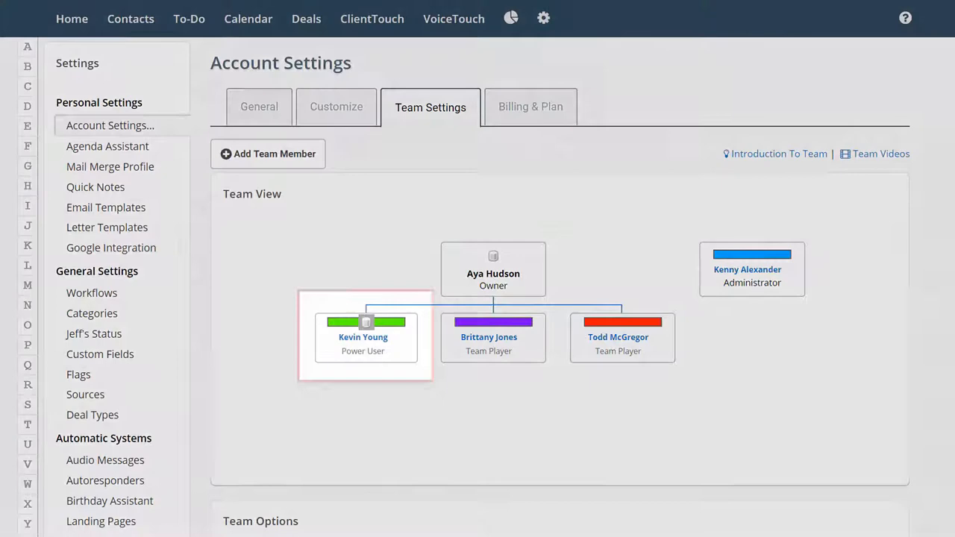
click(366, 336)
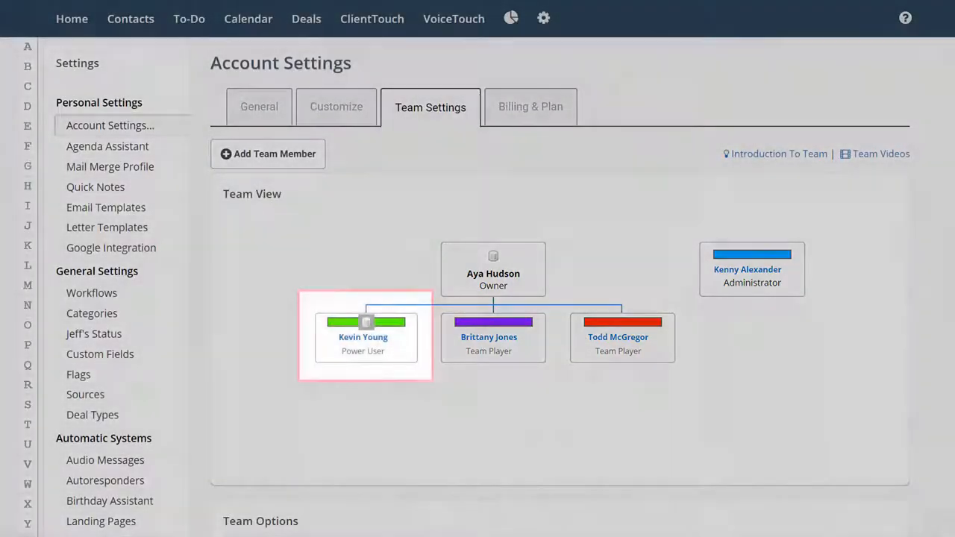
click(365, 337)
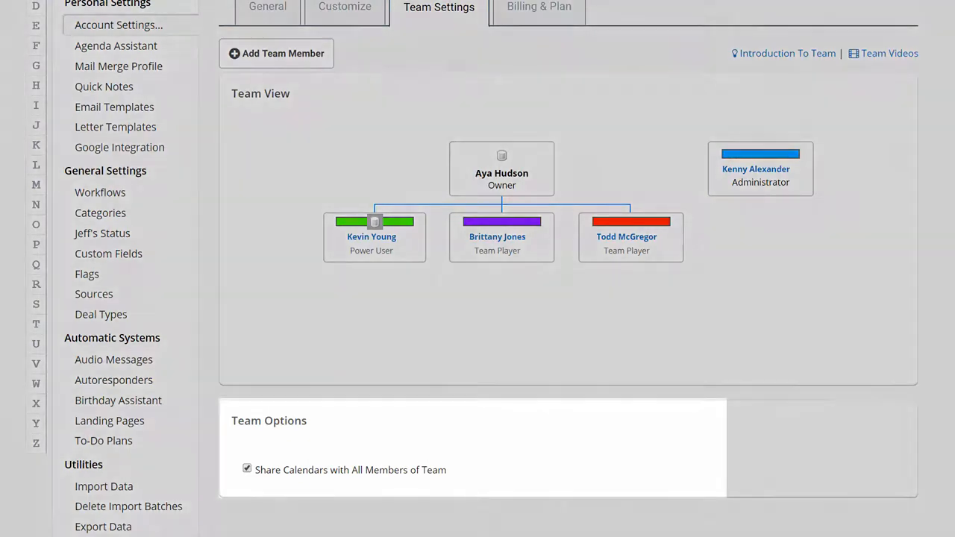
click(247, 469)
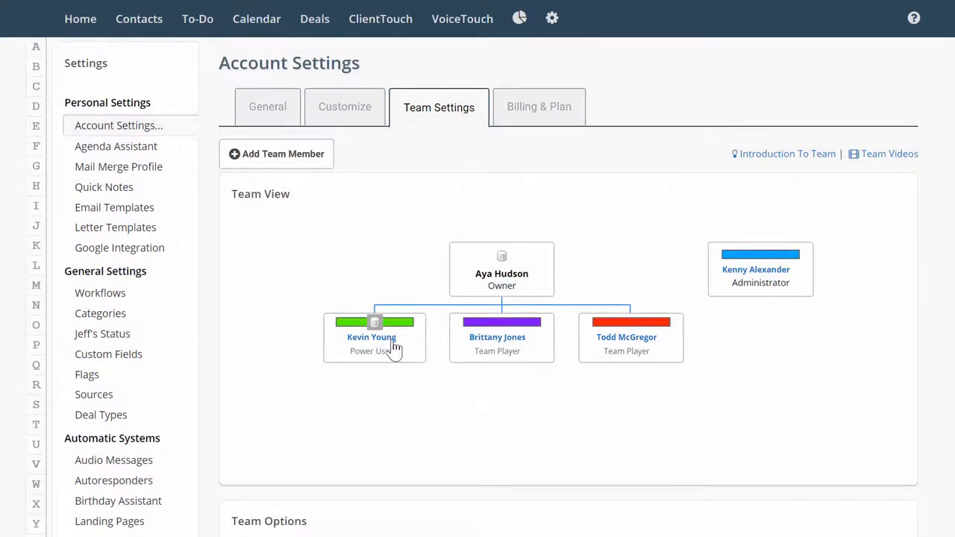
click(370, 338)
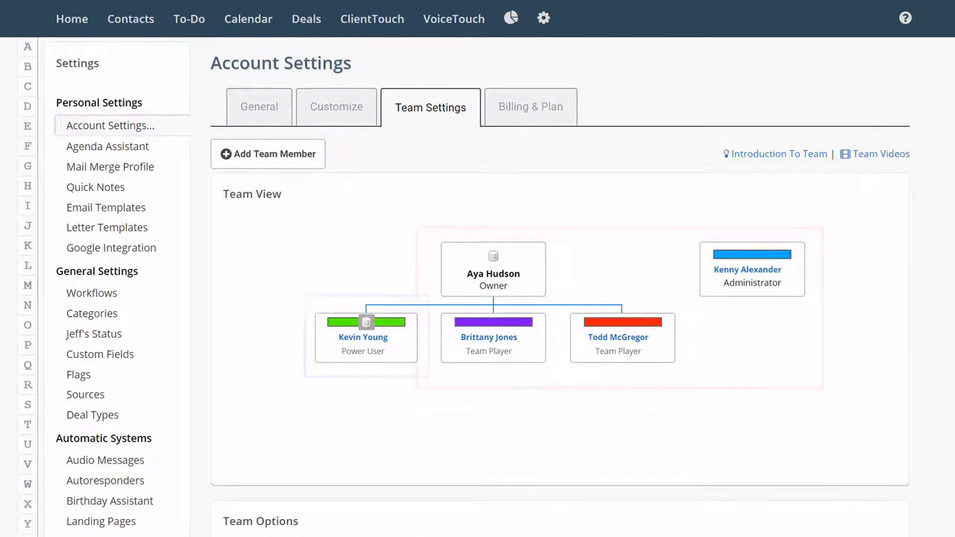
scroll(down, 3)
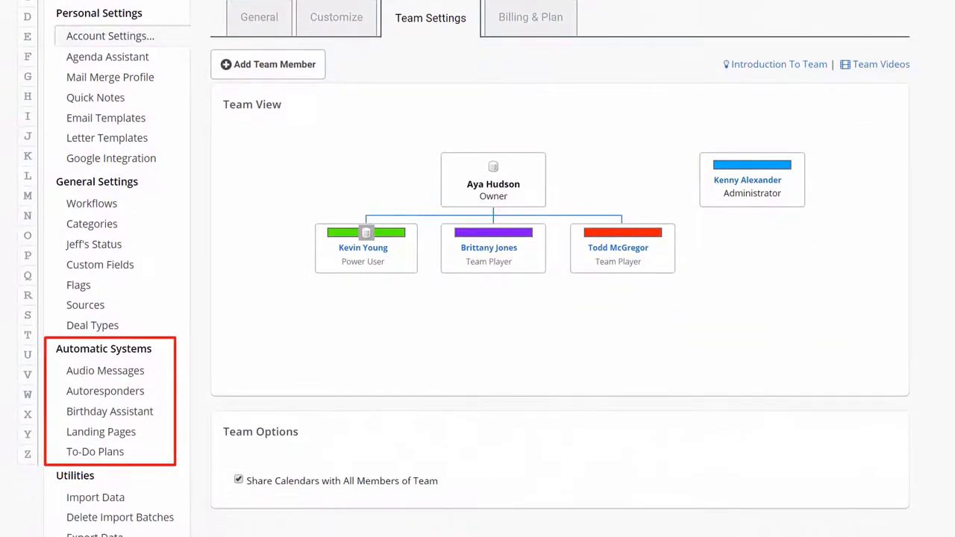